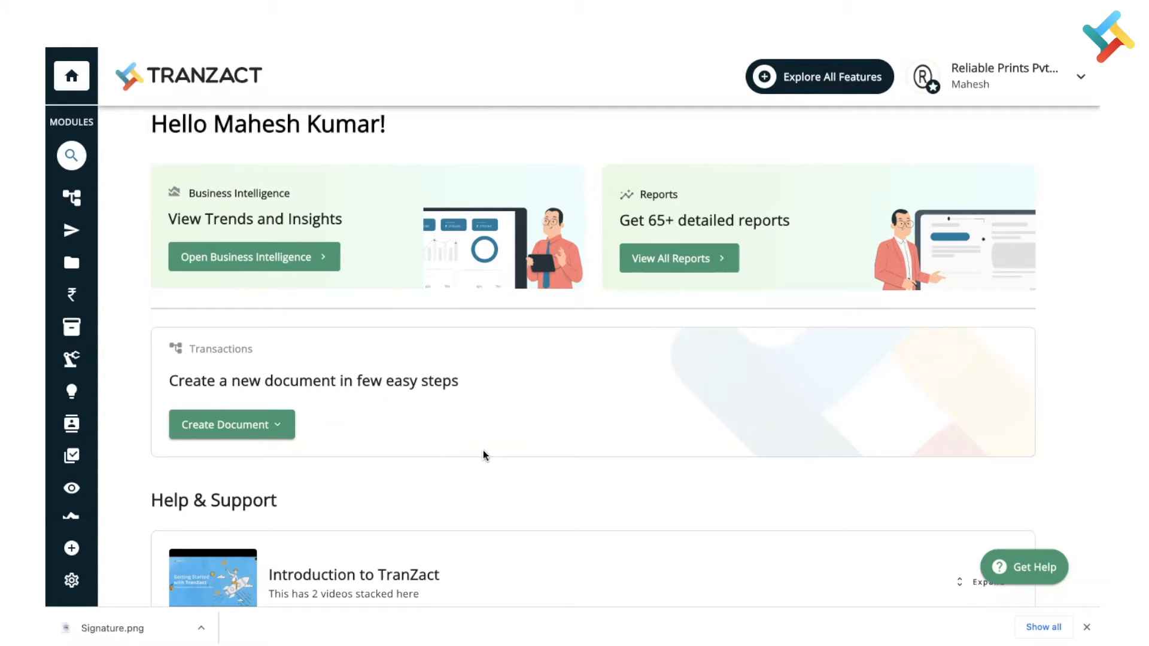
mouse_move(996, 79)
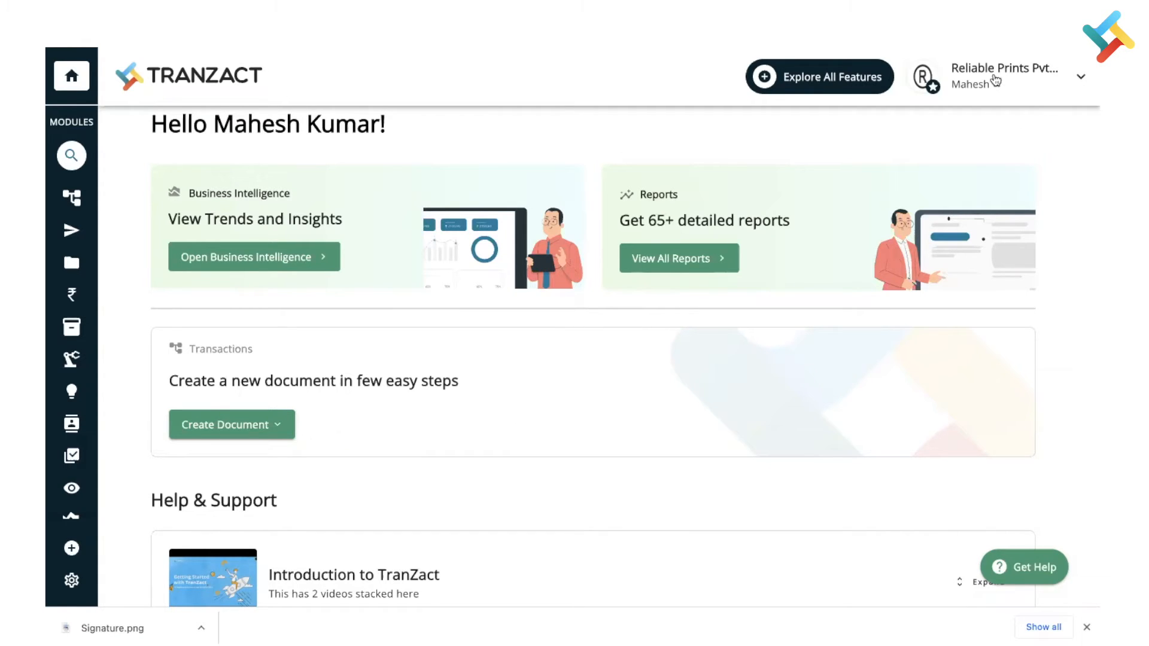
mouse_move(1082, 82)
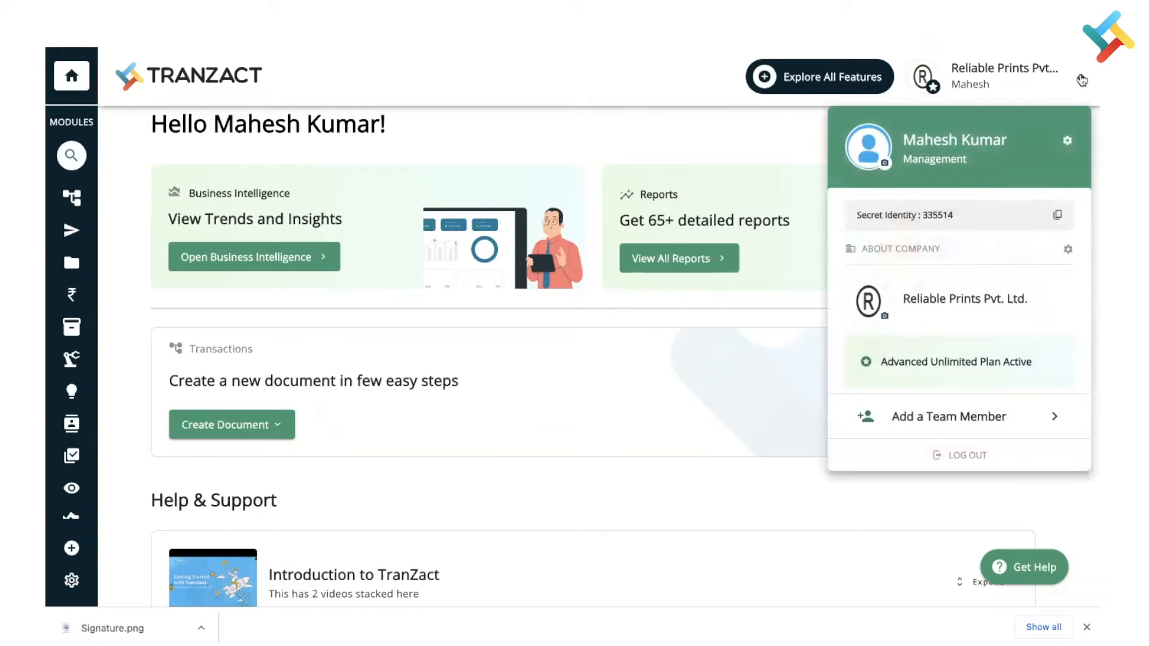
double_click(965, 300)
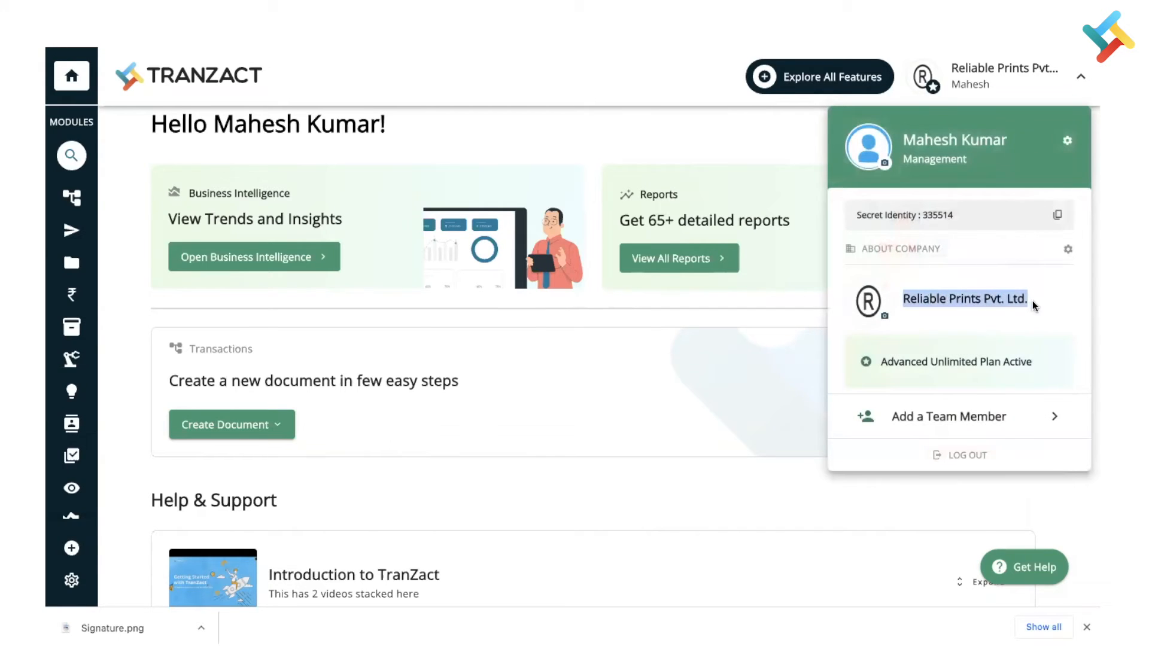
mouse_move(877, 307)
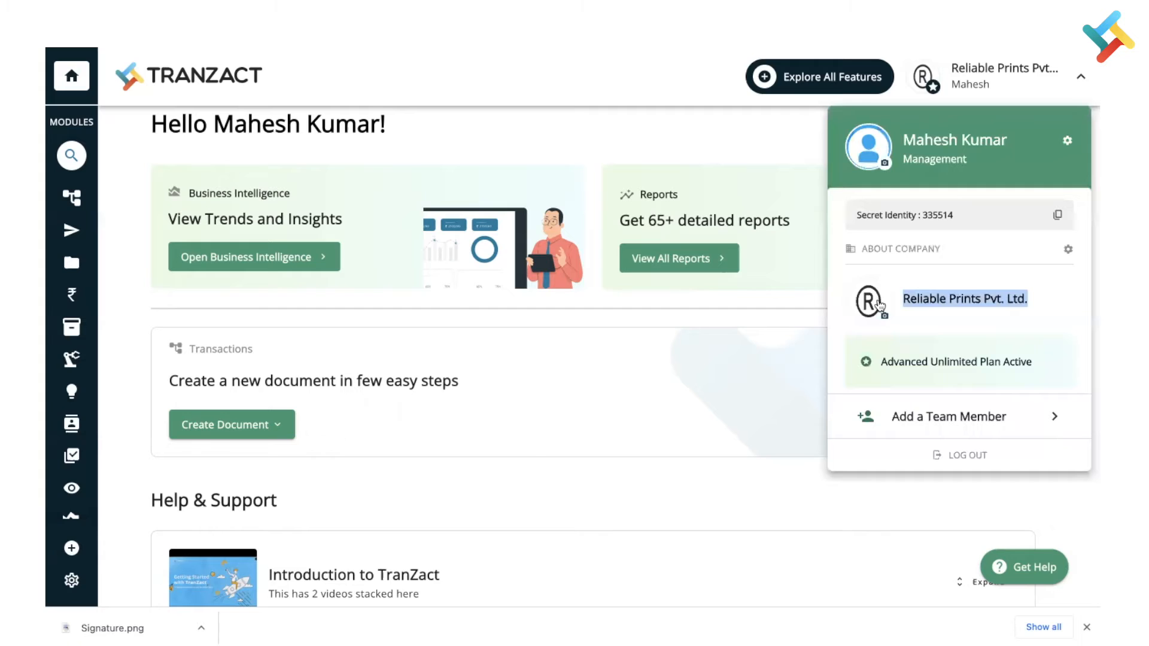
mouse_move(870, 313)
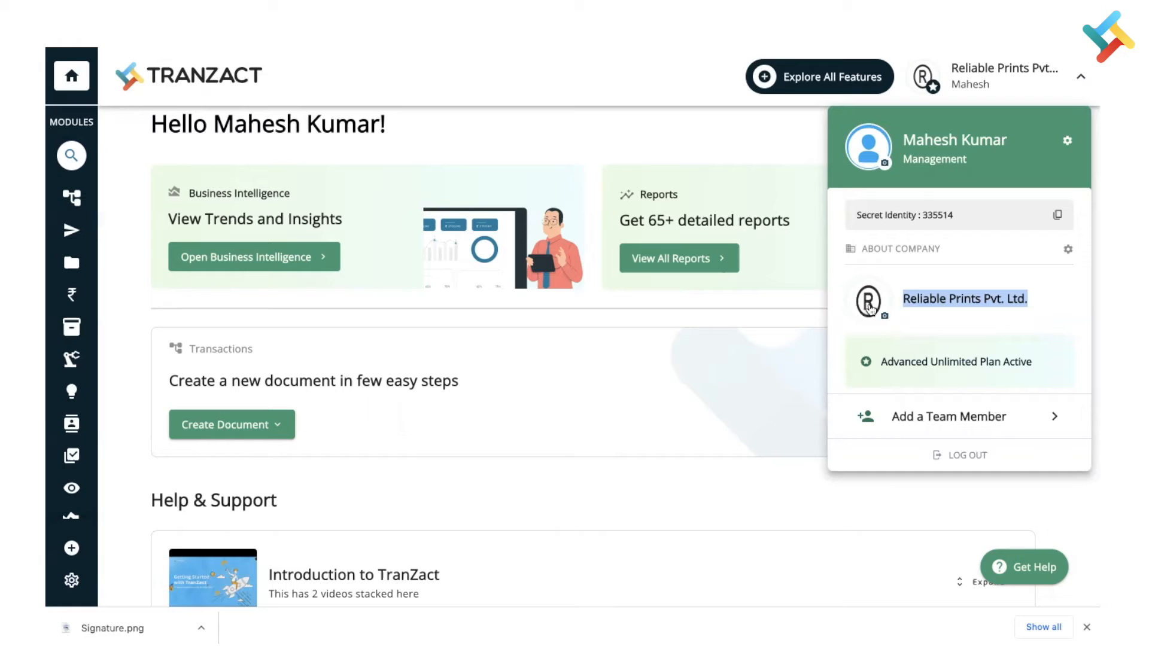
mouse_move(872, 306)
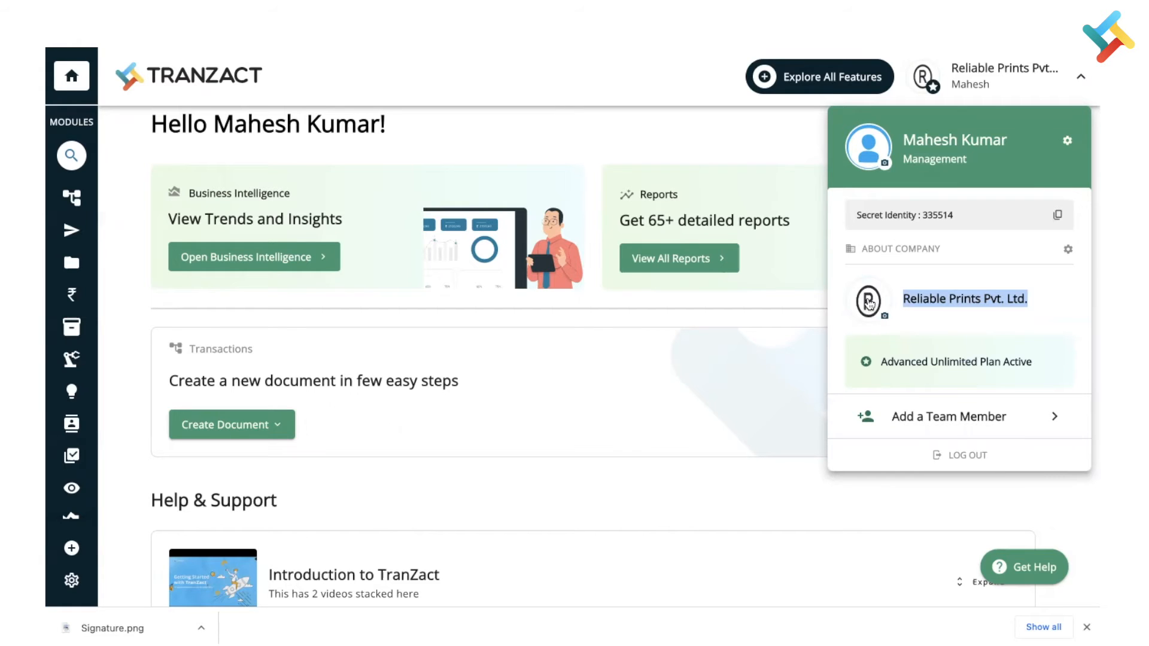
click(869, 300)
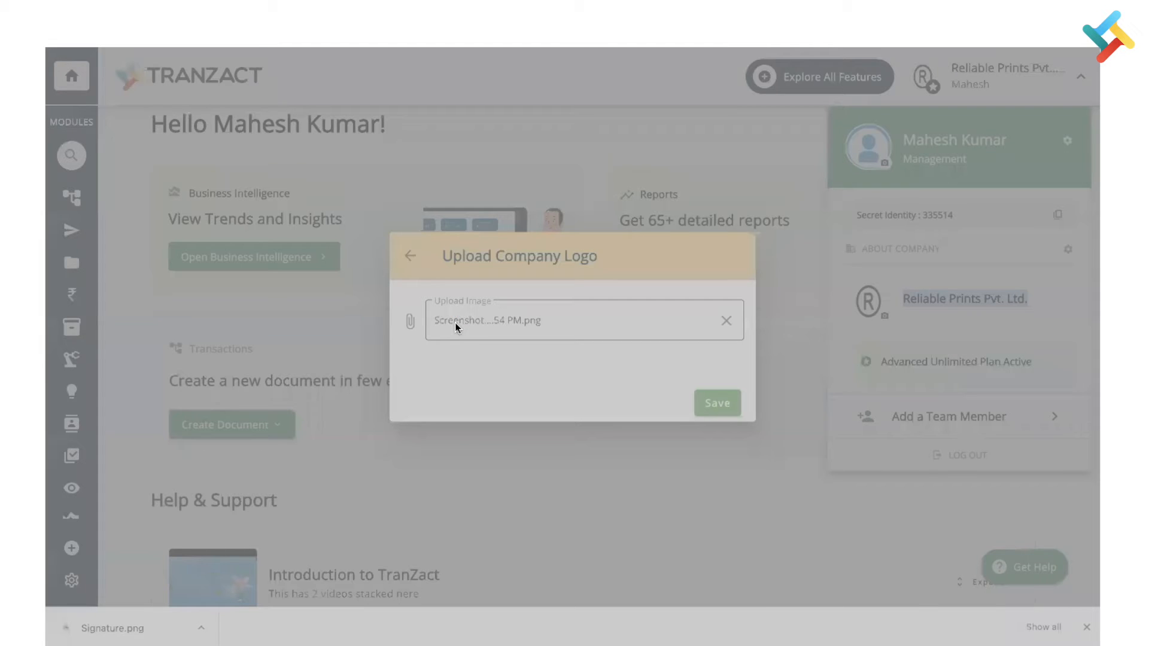
mouse_move(412, 364)
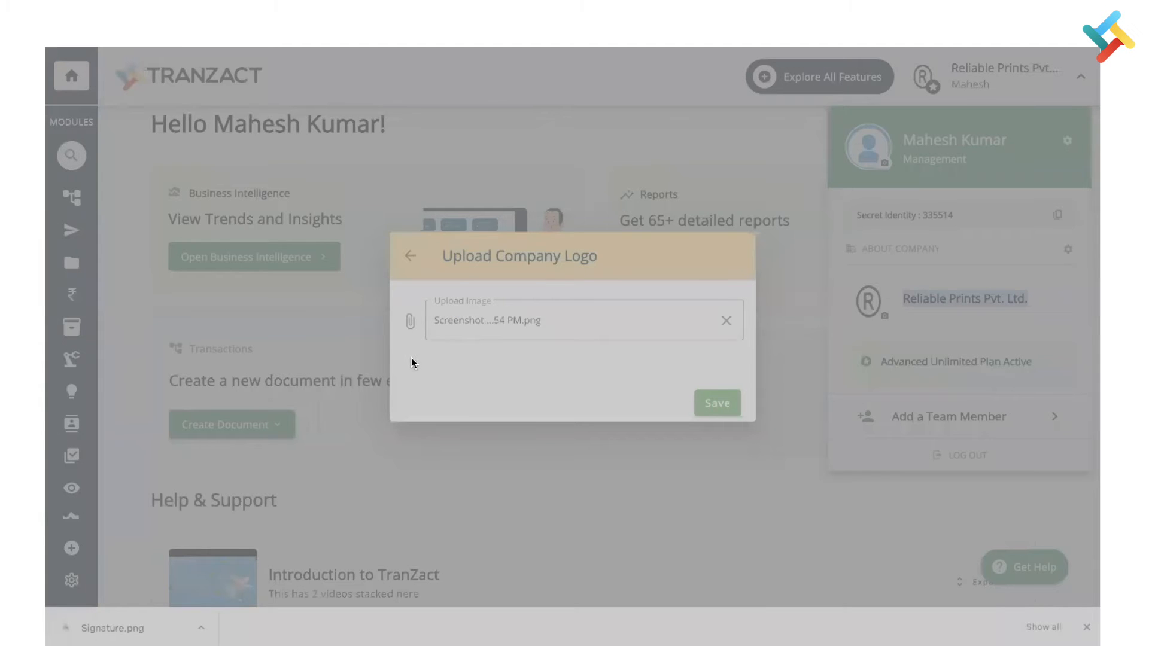
mouse_move(838, 462)
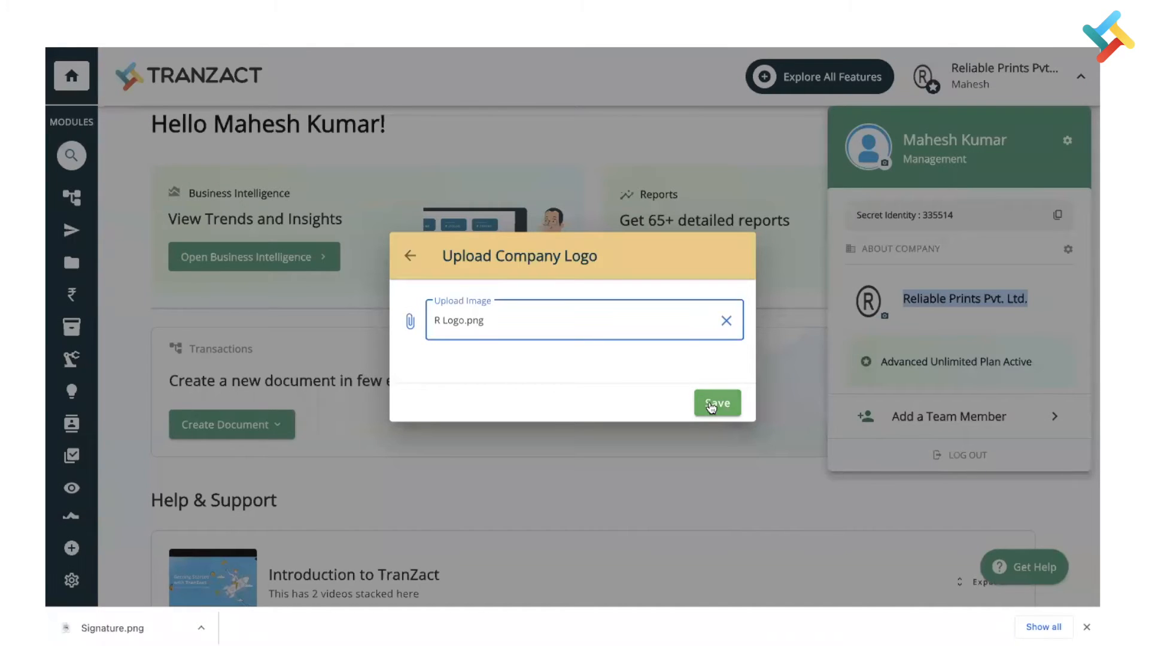
Save R Logo.png as the company's new logo, shown beside the company name
click(717, 404)
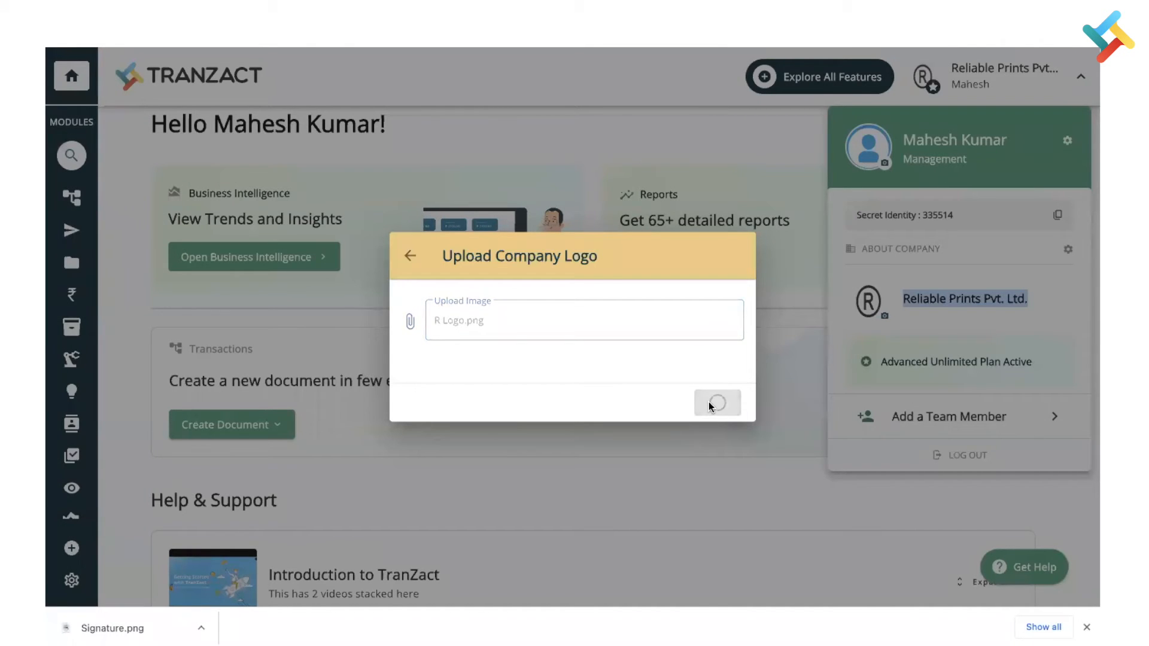
click(717, 403)
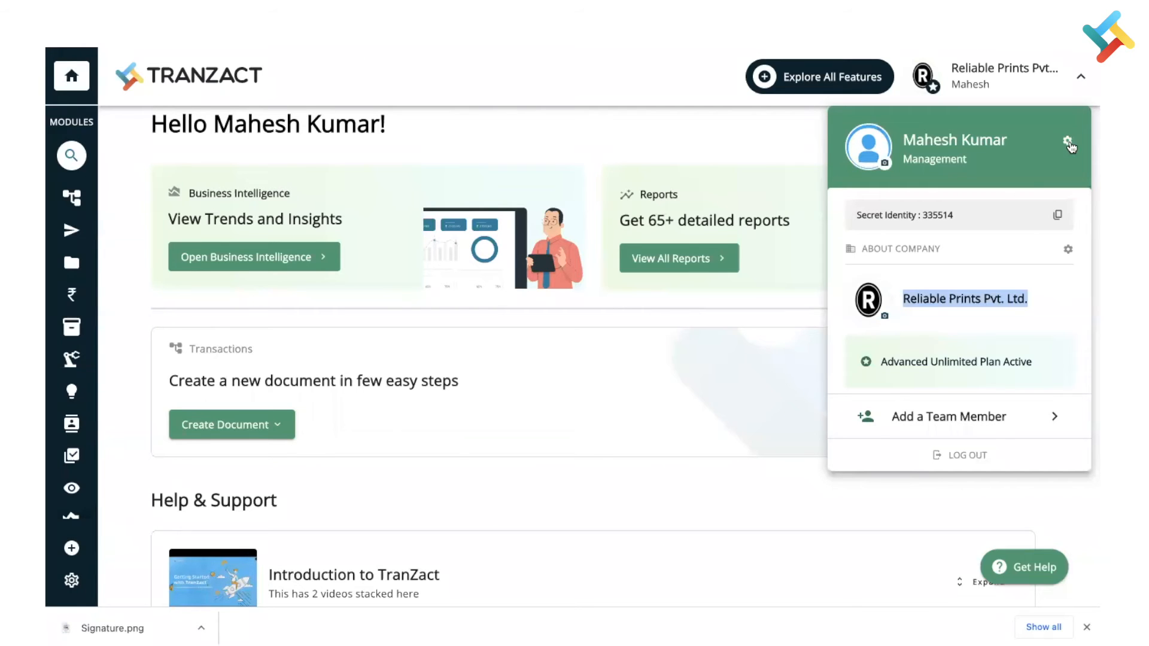
Go to My Profile settings and show the Signature section
click(1069, 141)
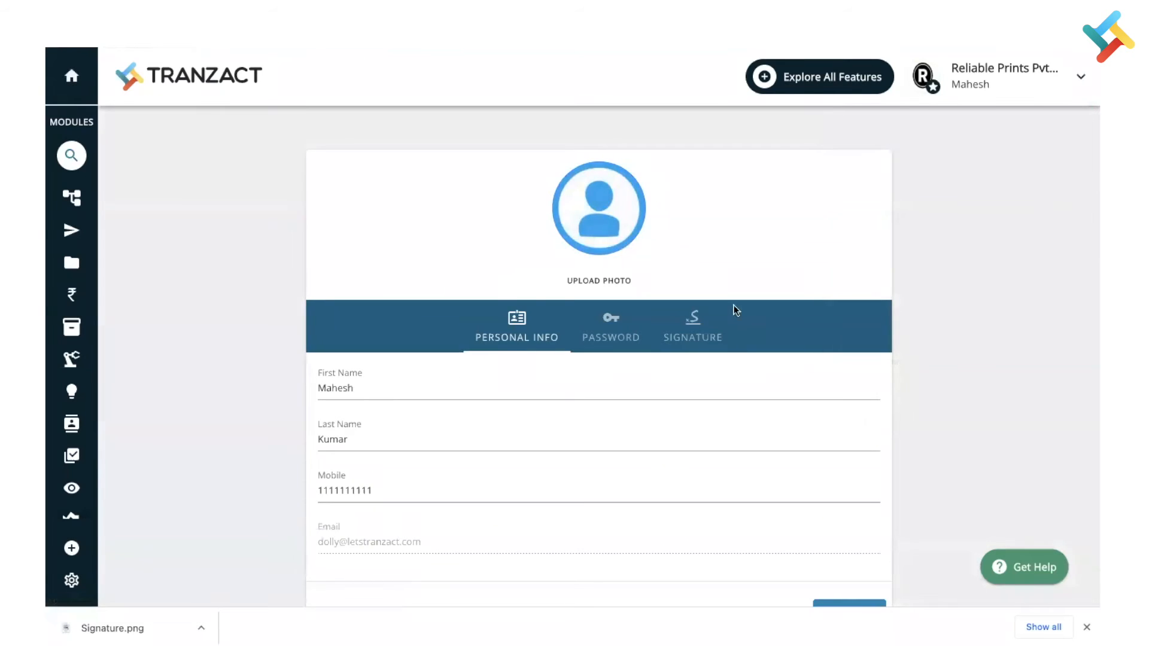
click(692, 327)
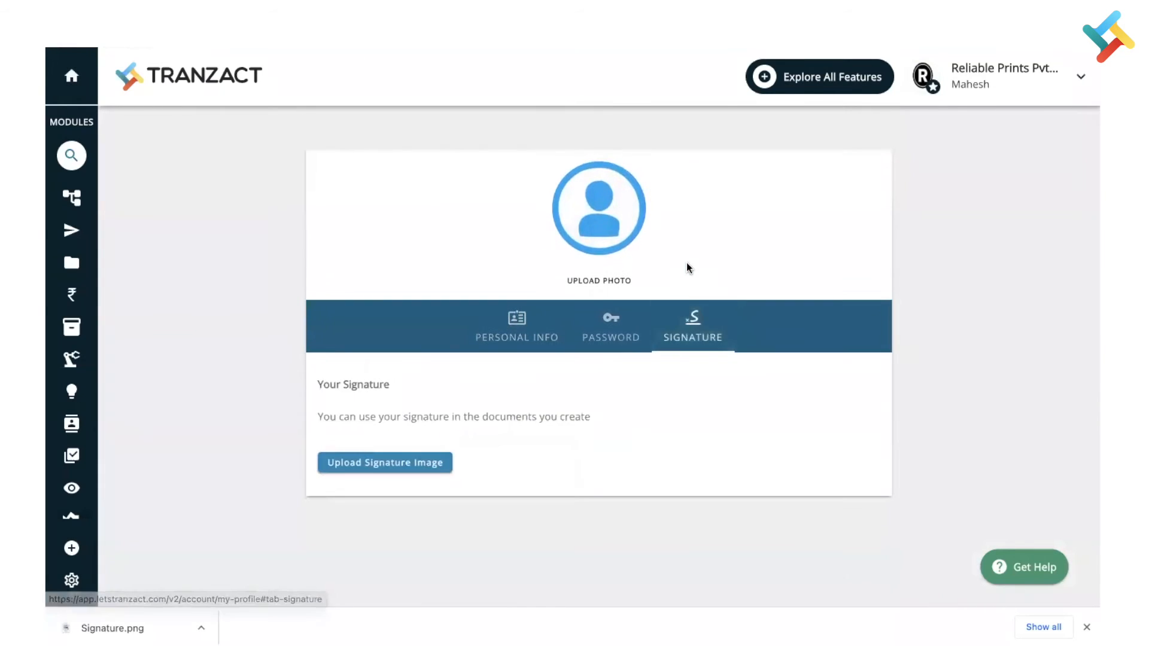
mouse_move(374, 471)
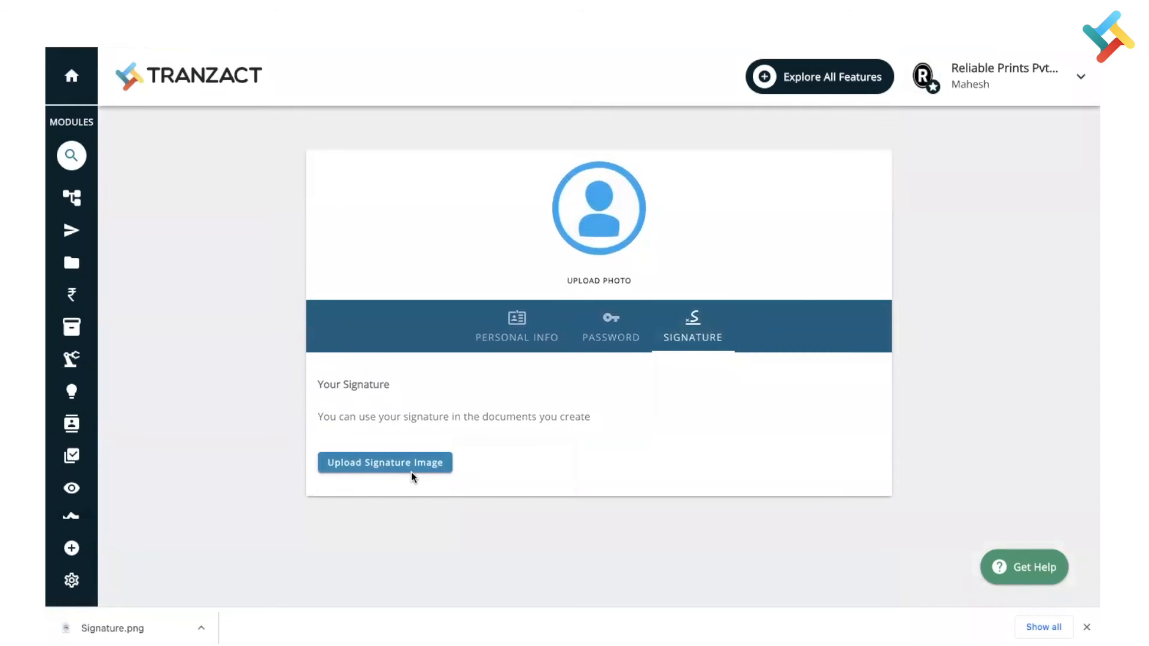
mouse_move(370, 465)
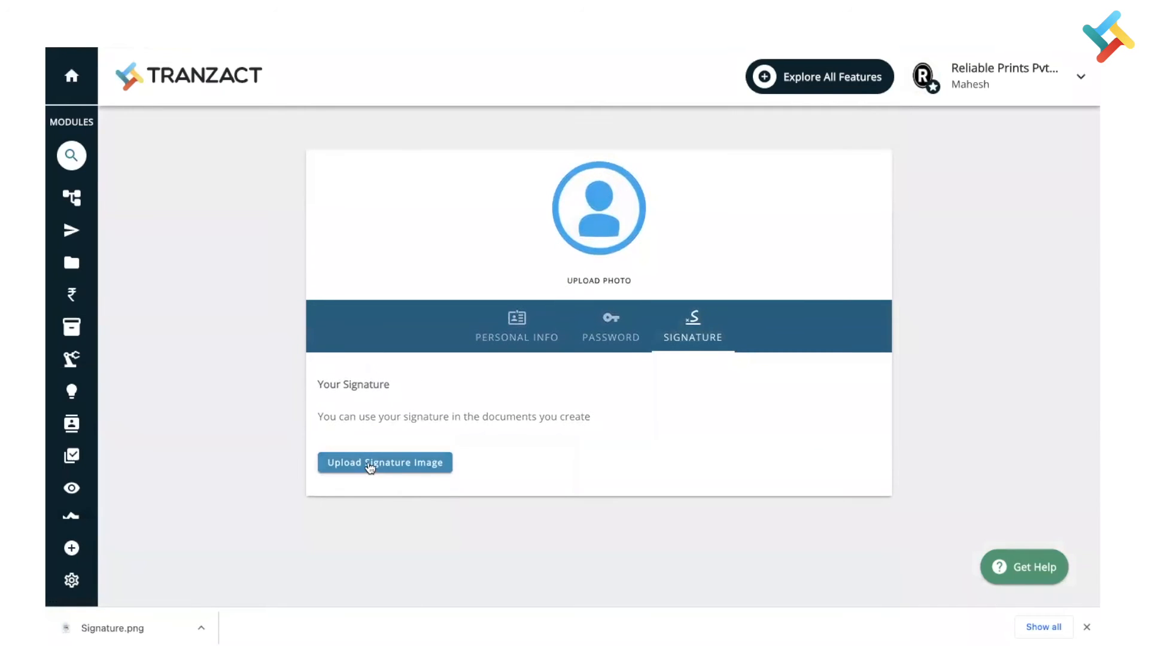
Bring up the Upload Signature Image dialog (jpeg, jpg or png up to 1 MB)
click(385, 462)
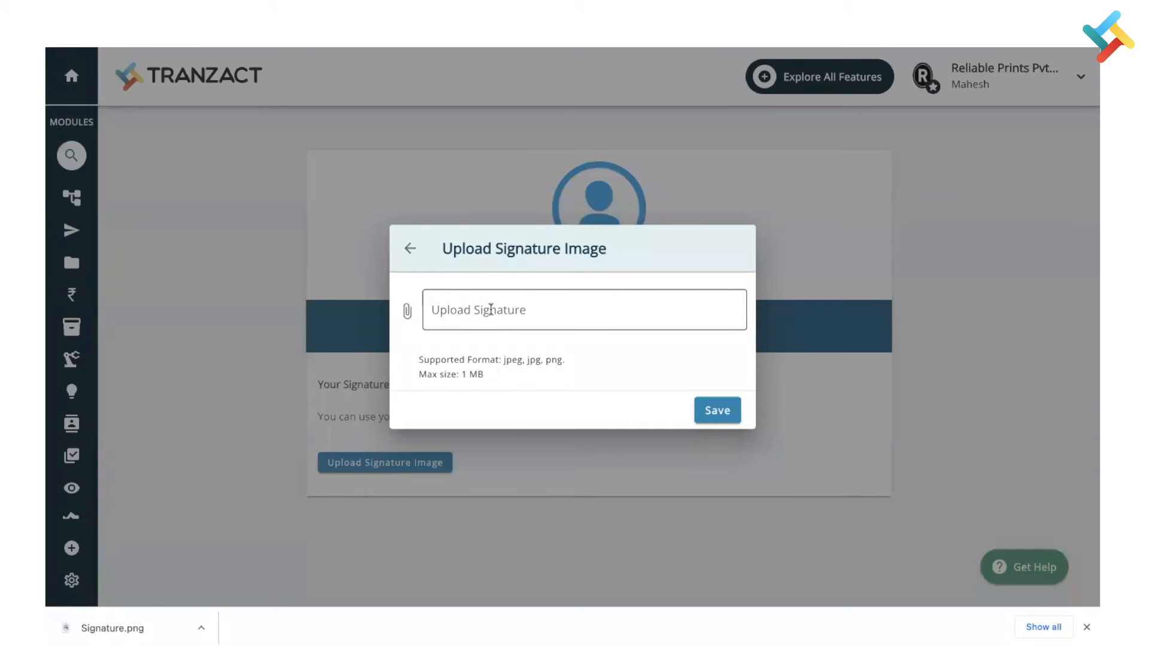
Attach Signature.png as the signature image and save it
click(717, 410)
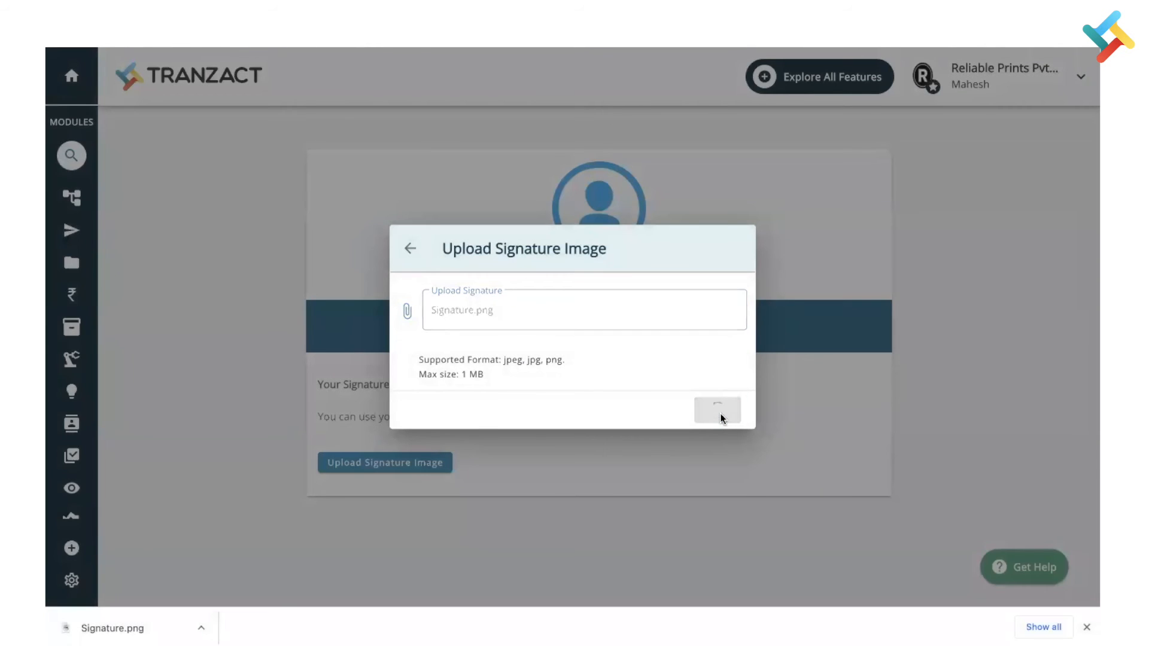
click(717, 409)
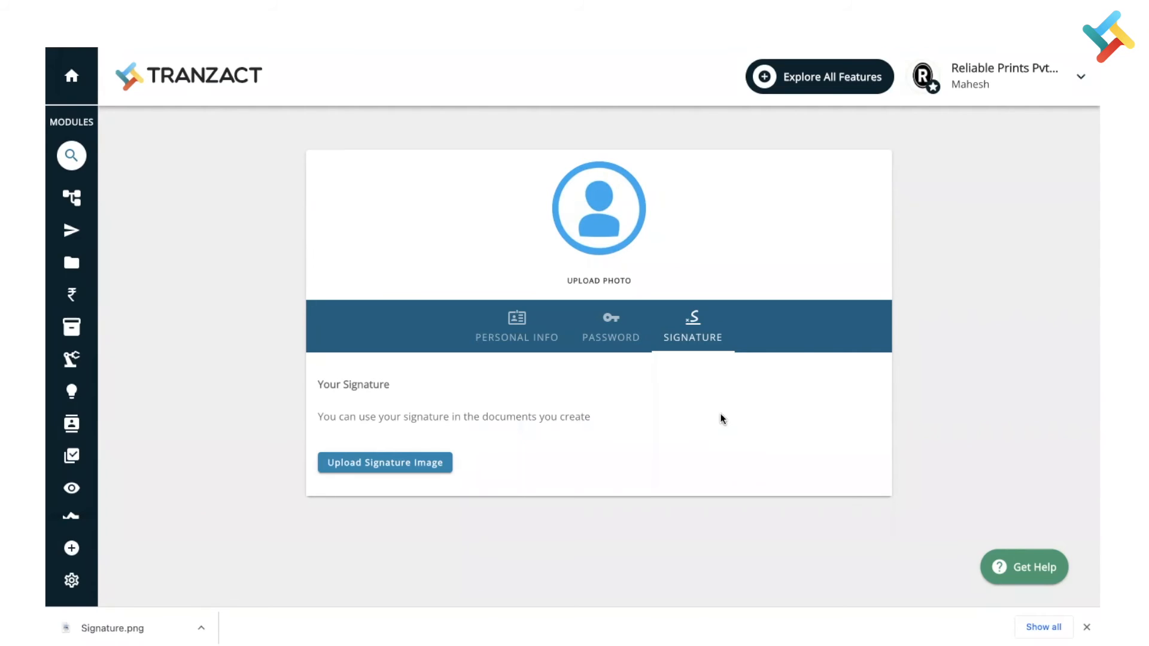
mouse_move(668, 49)
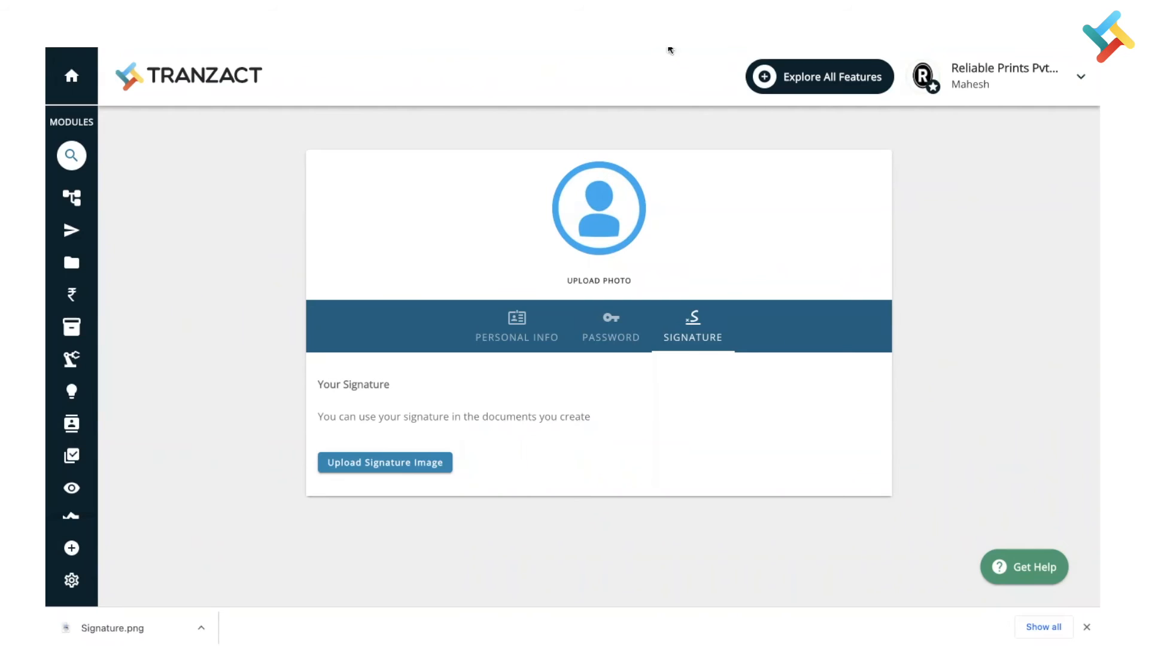
mouse_move(458, 440)
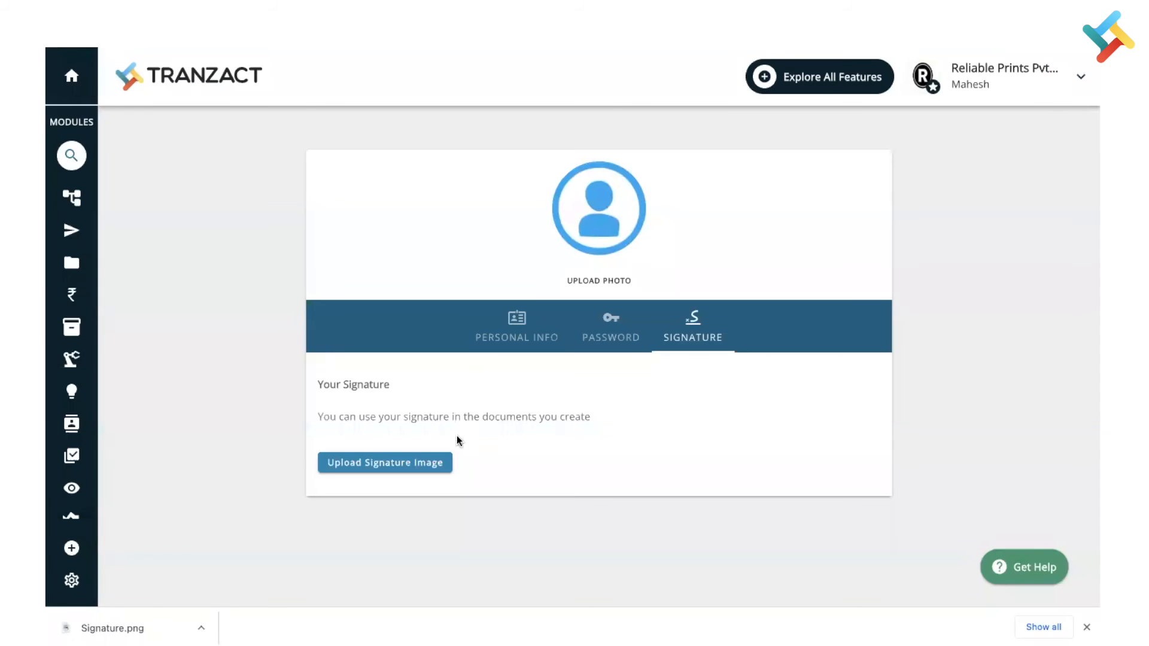
mouse_move(147, 107)
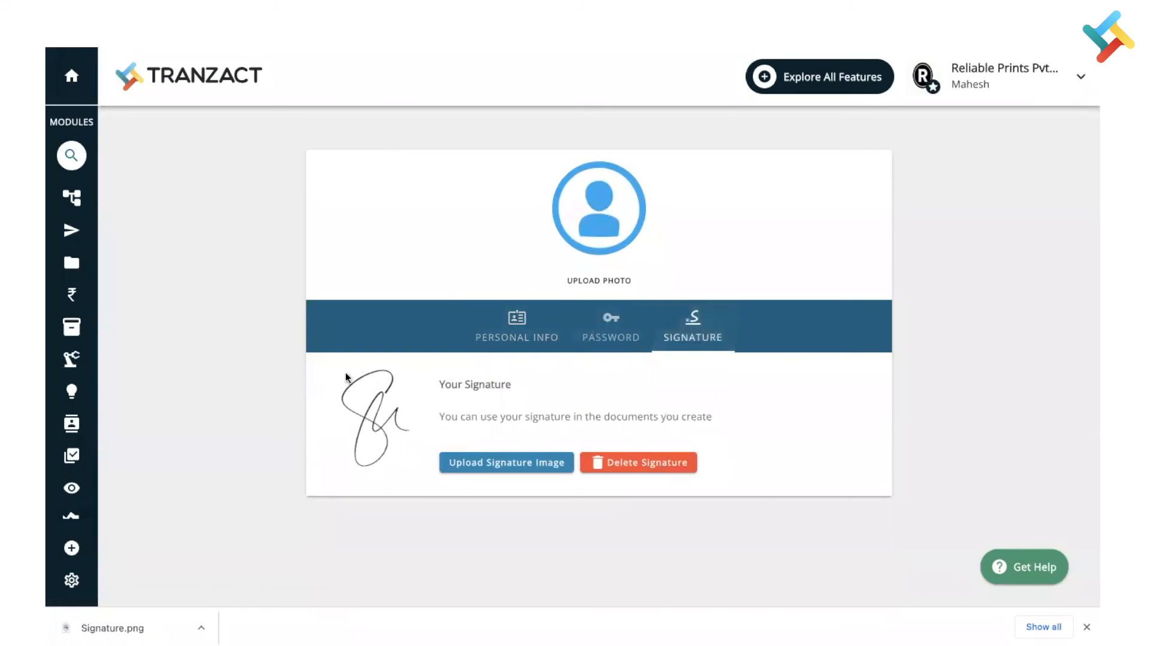
mouse_move(417, 389)
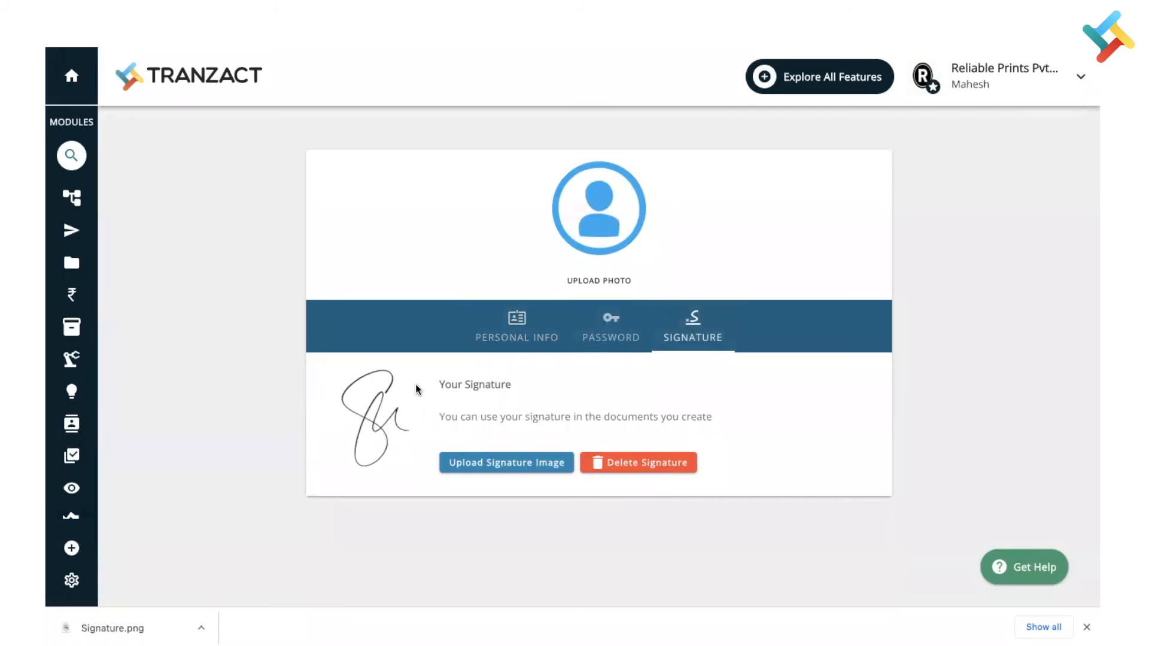
mouse_move(452, 413)
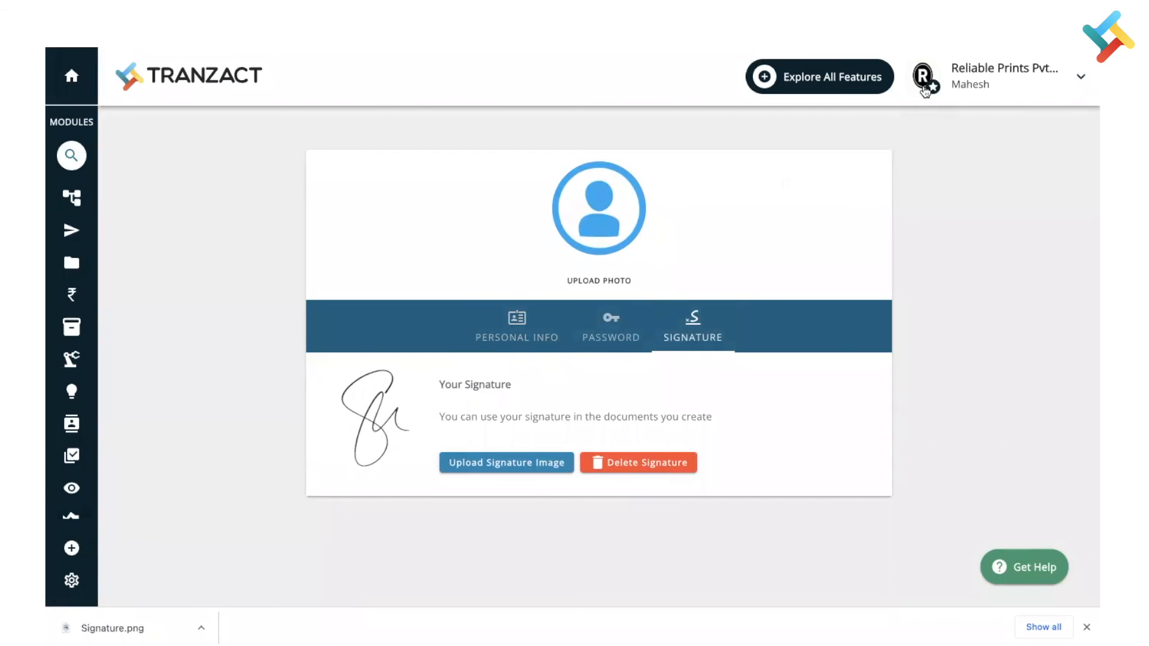
mouse_move(496, 403)
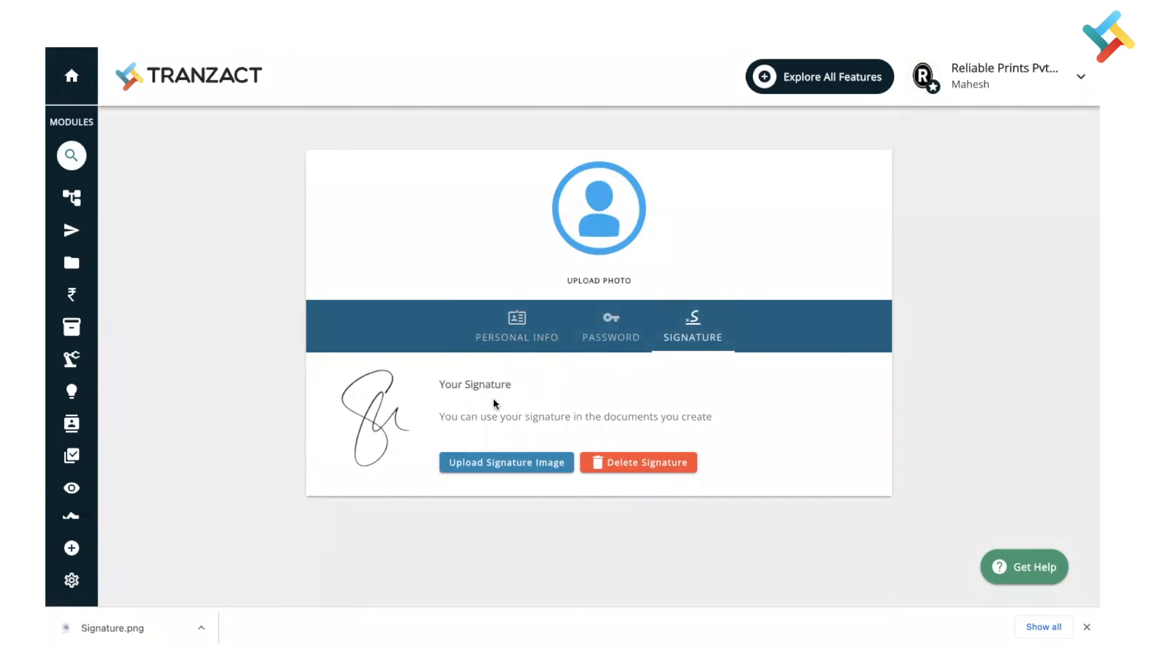
mouse_move(416, 419)
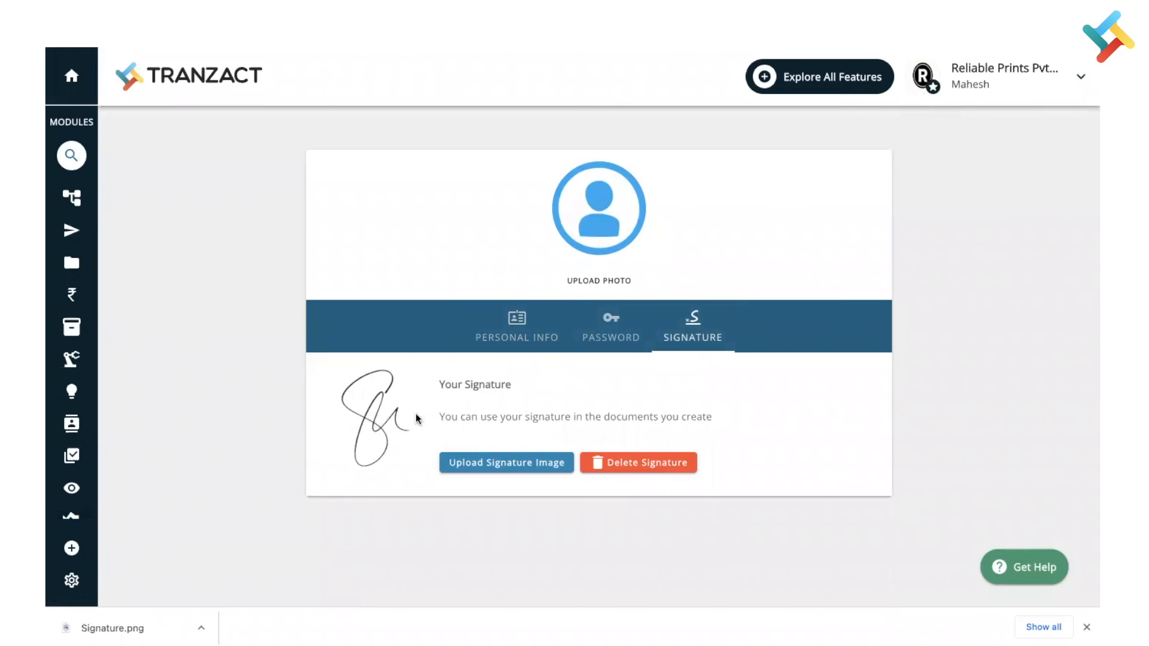